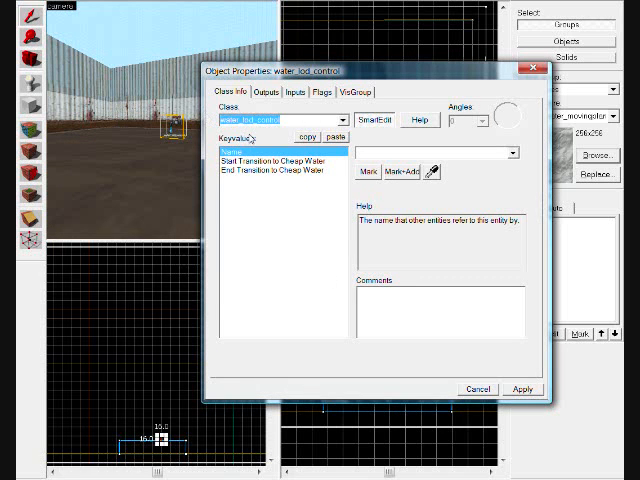
Step: Keep the water_lod_control's default 1000 Start Transition to Cheap Water value and apply the properties
left_click(270, 162)
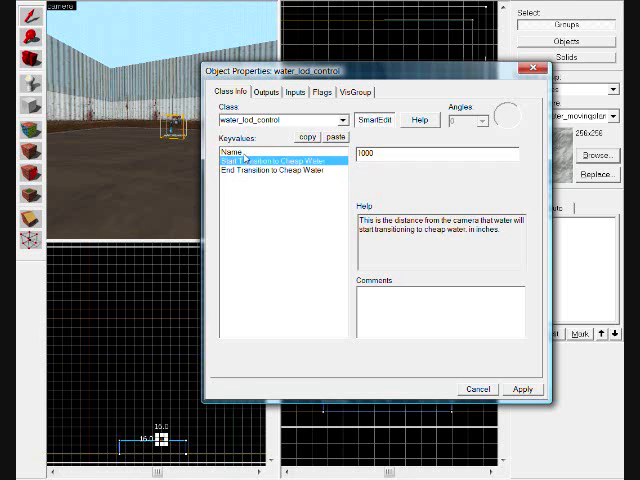
left_click(230, 152)
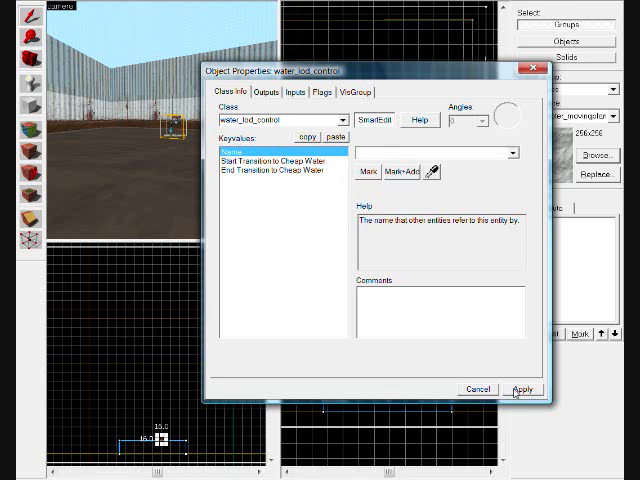
left_click(522, 389)
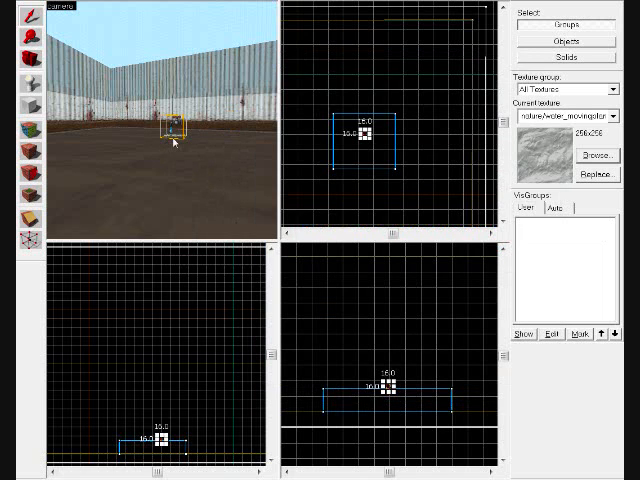